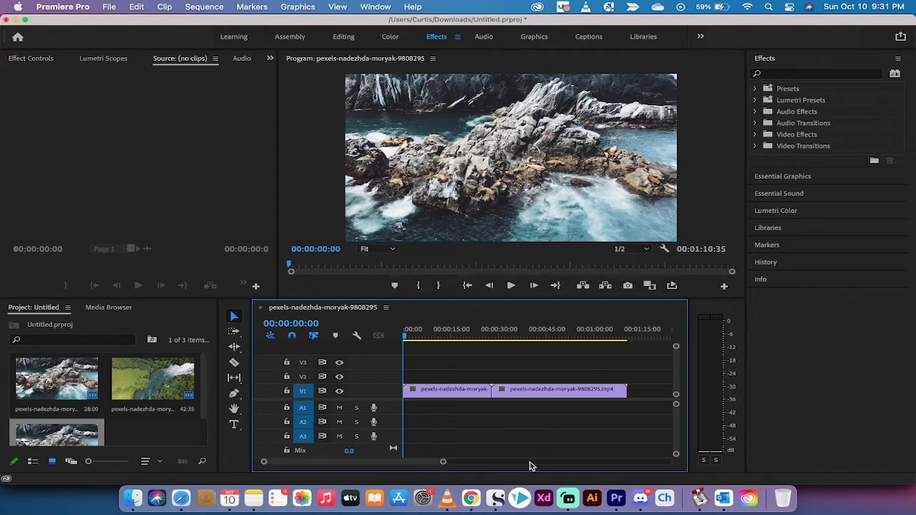
{"action": "mouse_move", "coordinate": [116, 162]}
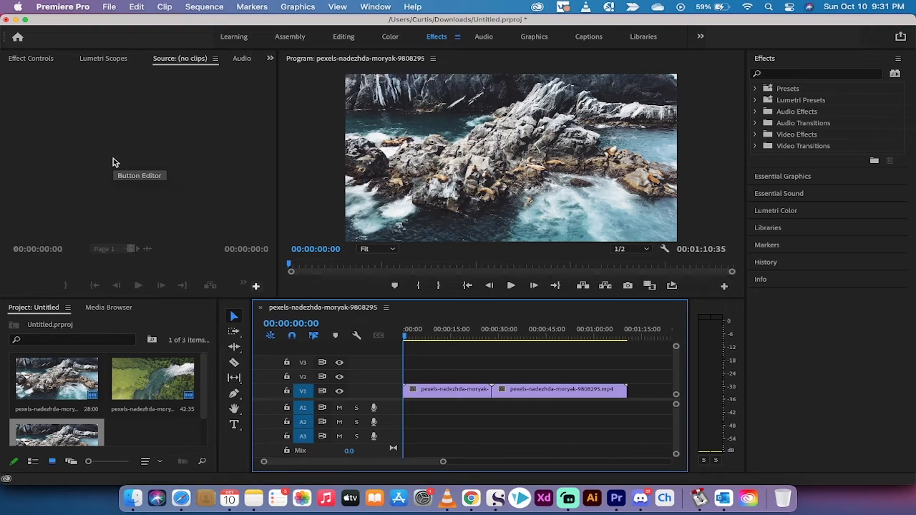
{"action": "mouse_move", "coordinate": [221, 130]}
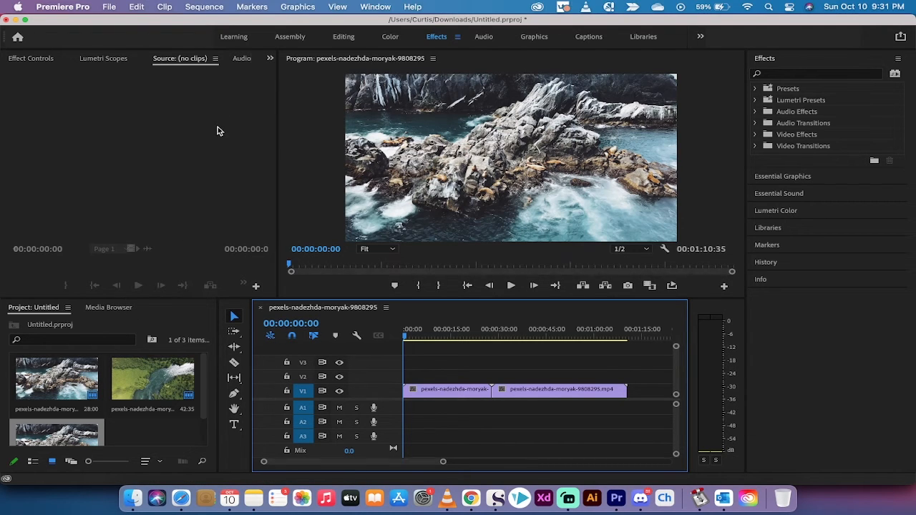
{"action": "mouse_move", "coordinate": [343, 304]}
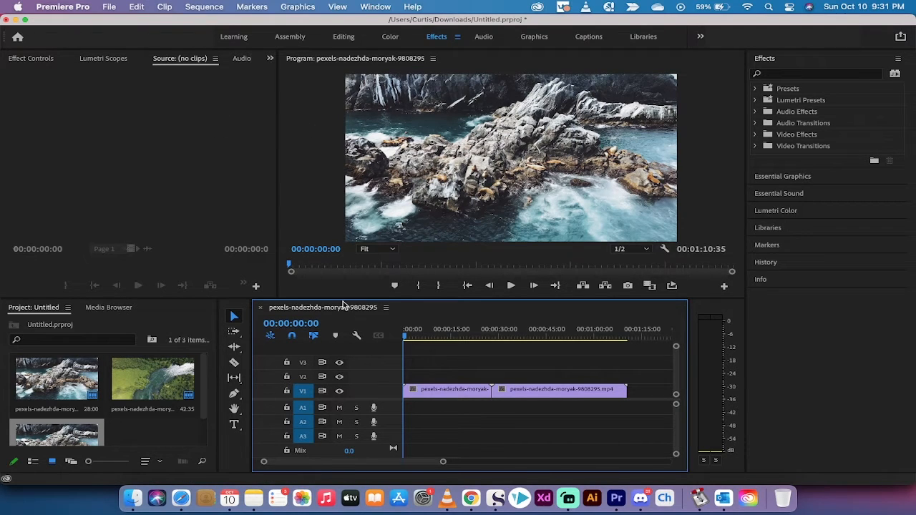
{"action": "mouse_move", "coordinate": [260, 222]}
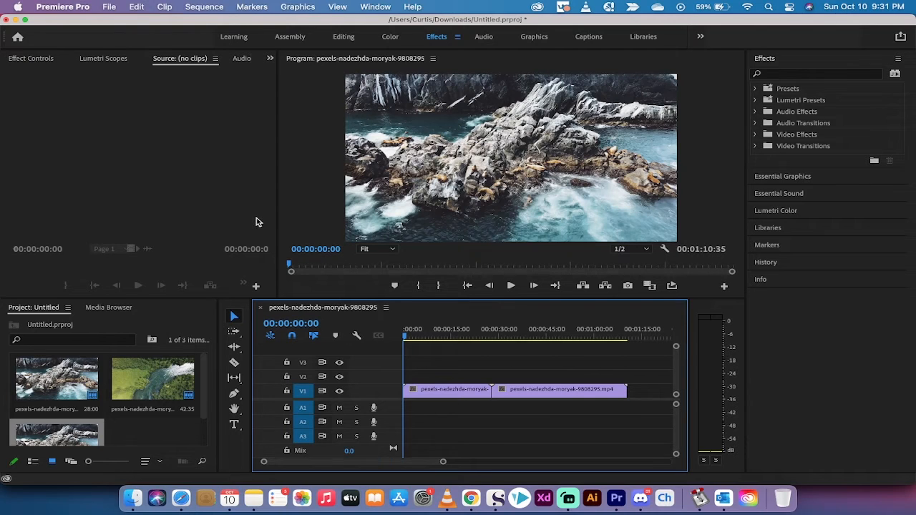
{"action": "mouse_move", "coordinate": [295, 206]}
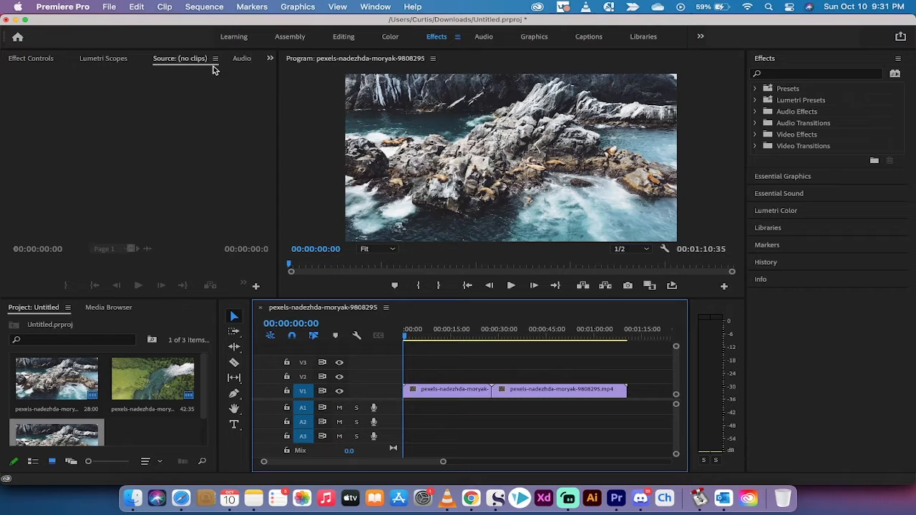
{"action": "mouse_move", "coordinate": [819, 58]}
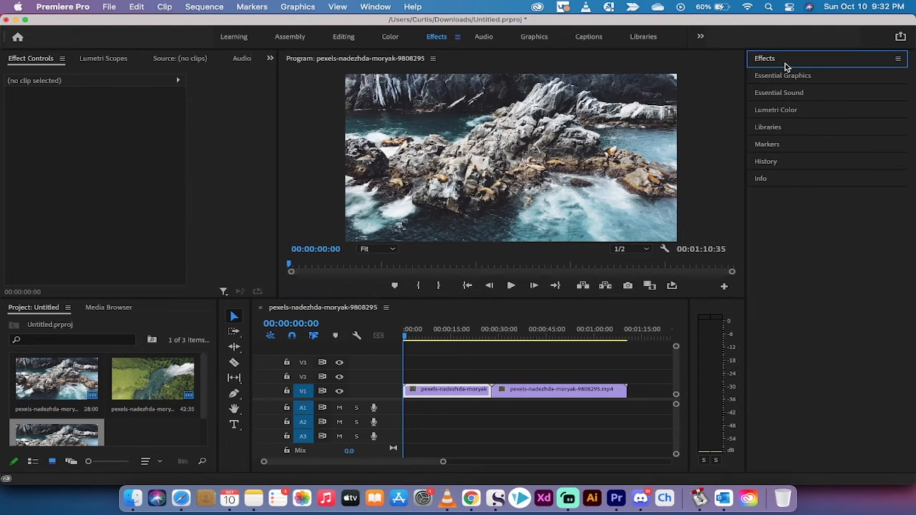
- Expand the Effects panel to show its Presets, Audio Effects, Video Effects and transition folders
{"action": "left_click", "coordinate": [765, 57]}
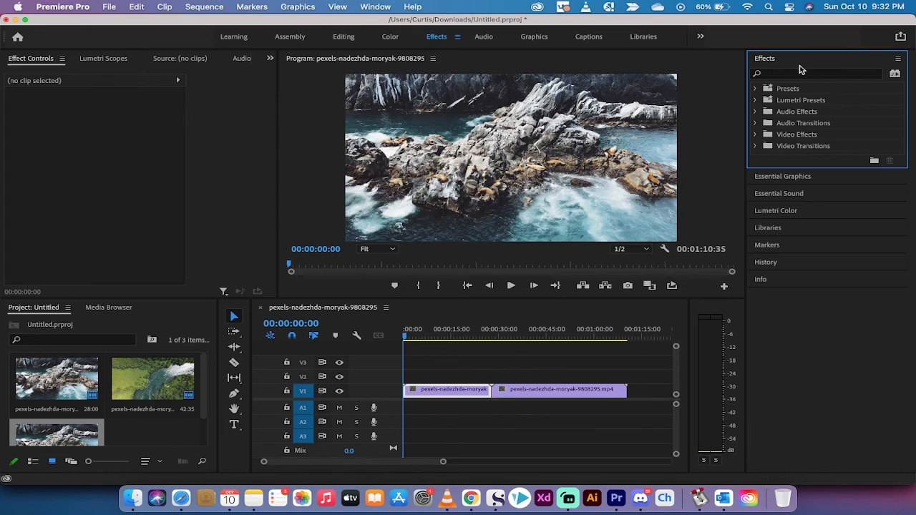
{"action": "mouse_move", "coordinate": [578, 487]}
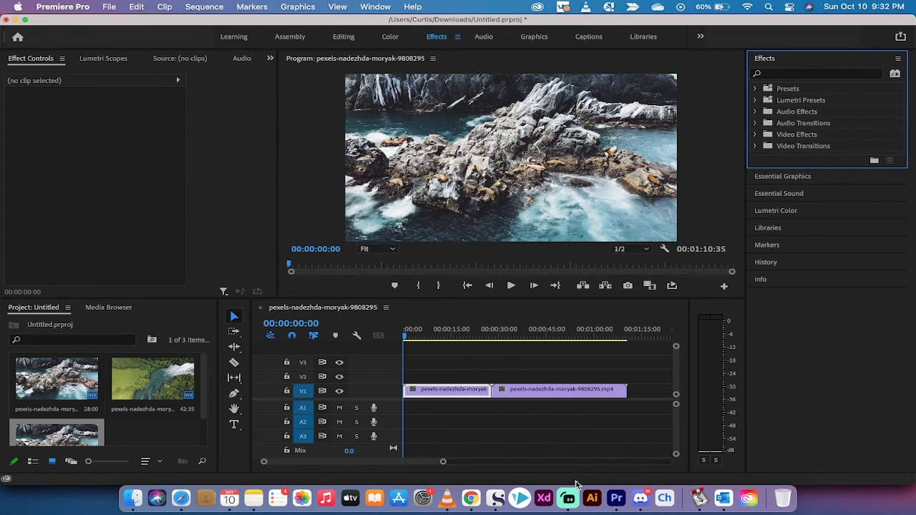